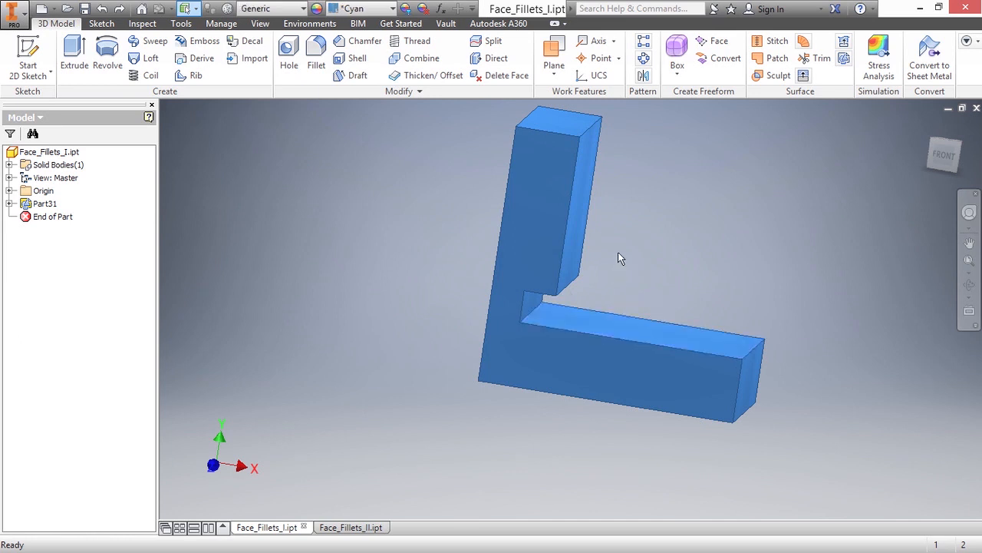
mouse_move(420, 156)
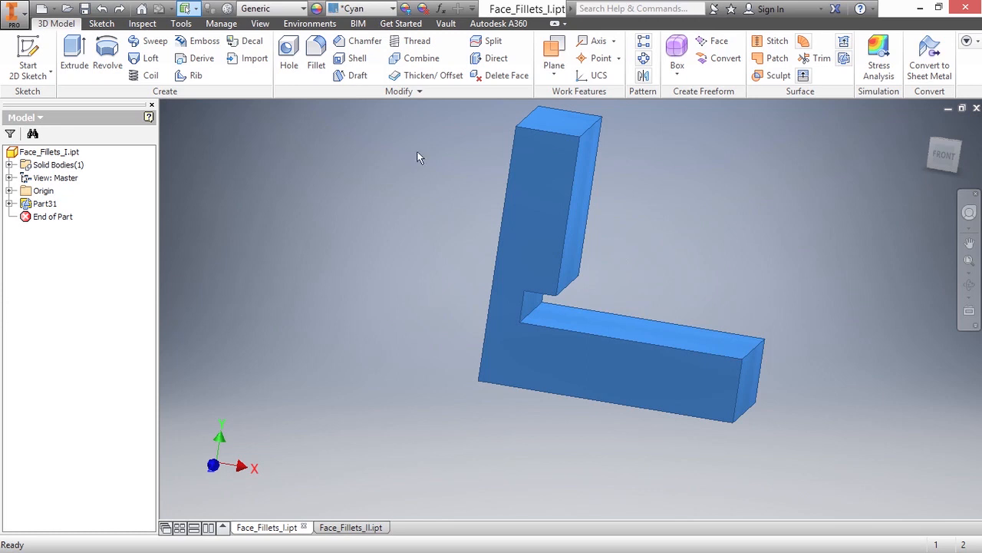
Try an edge fillet on the L-block's inside corner edge.
click(317, 59)
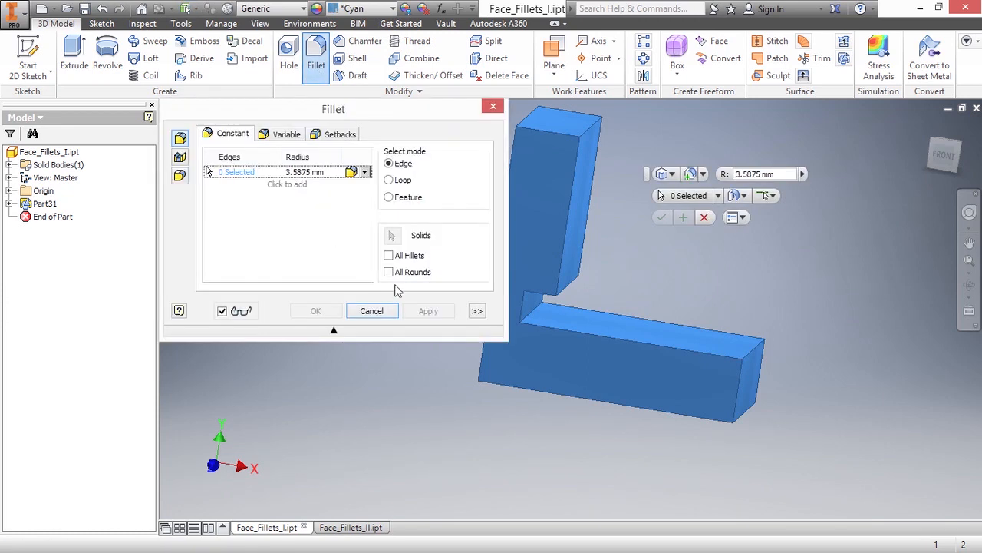
click(538, 307)
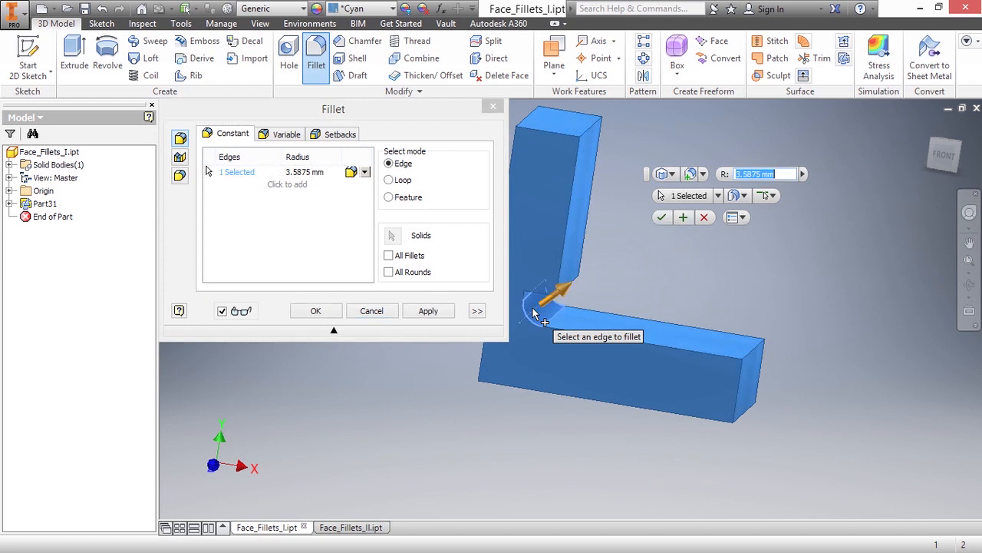
drag(552, 295, 596, 264)
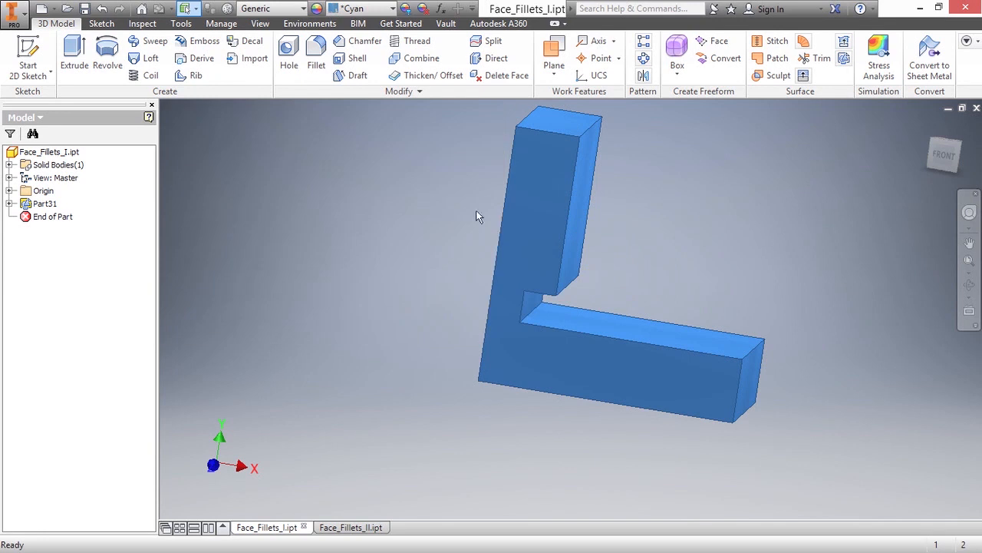
Start a new fillet and switch it to Face Fillet mode.
click(316, 53)
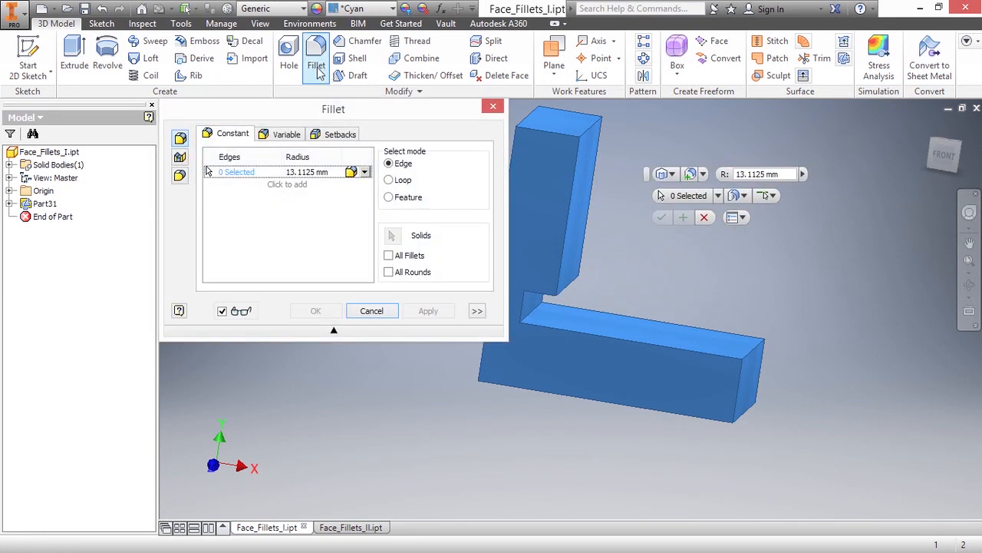
mouse_move(181, 157)
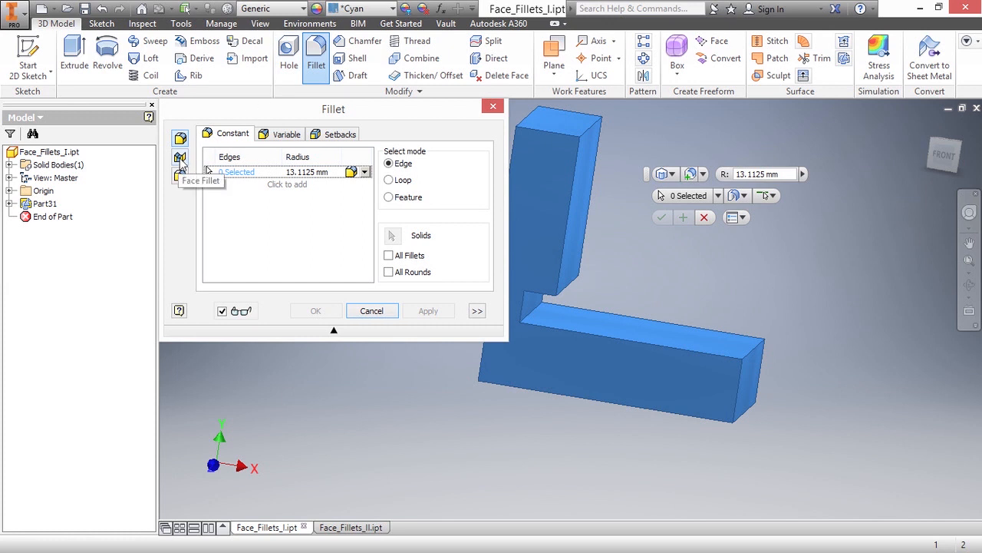
click(181, 158)
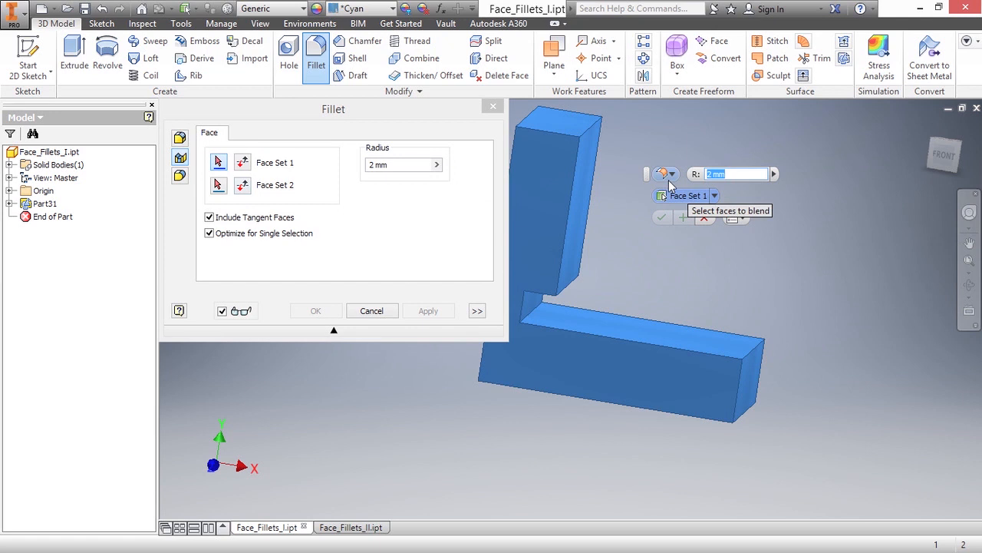
click(670, 174)
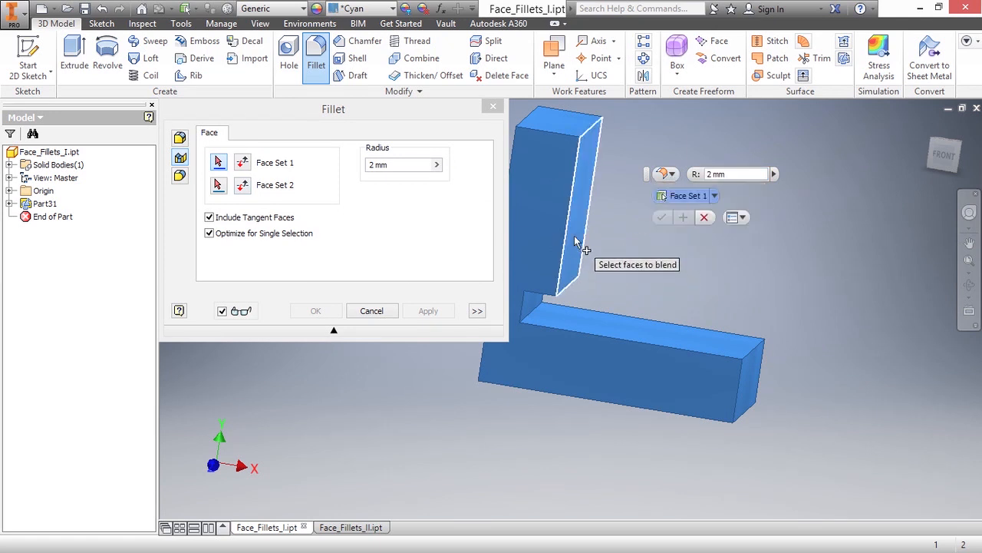
Face-fillet the inner upright and horizontal faces with radius 12, creating Fillet1.
click(617, 330)
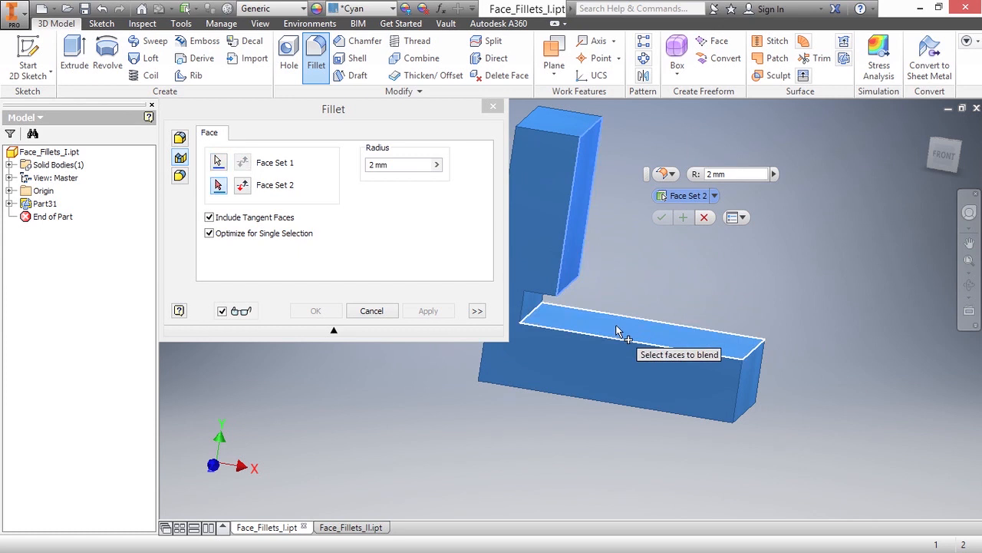
text(10.500 mm)
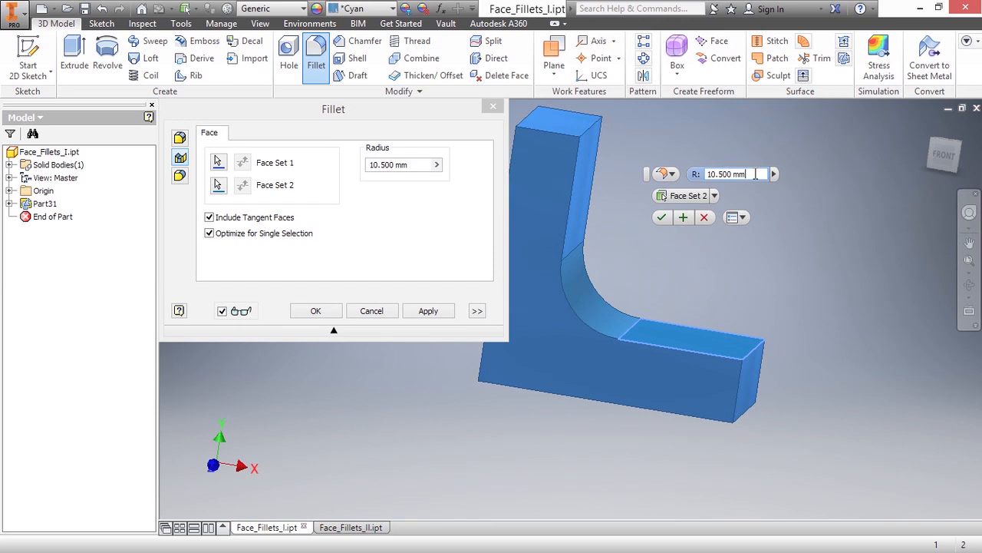
mouse_move(651, 293)
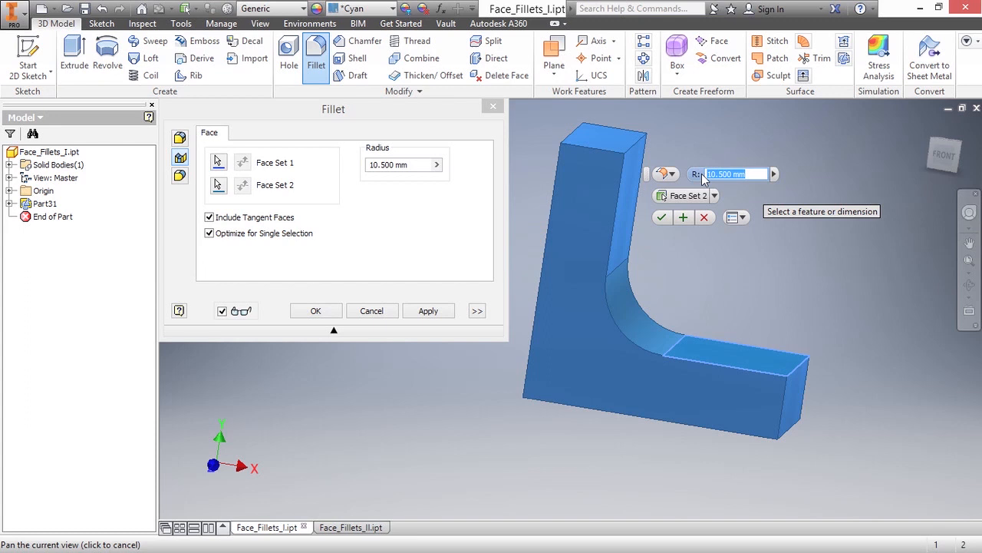
text(12)
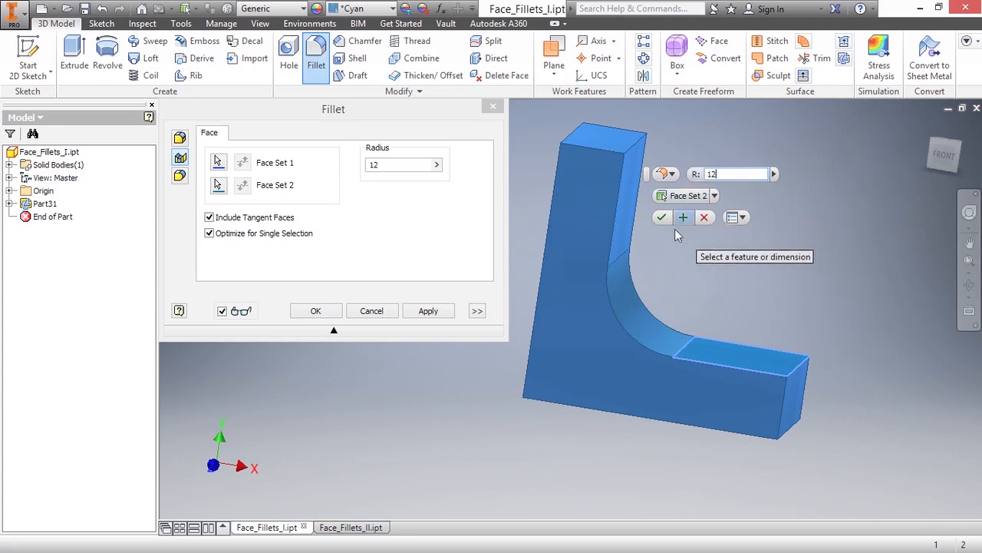
click(316, 310)
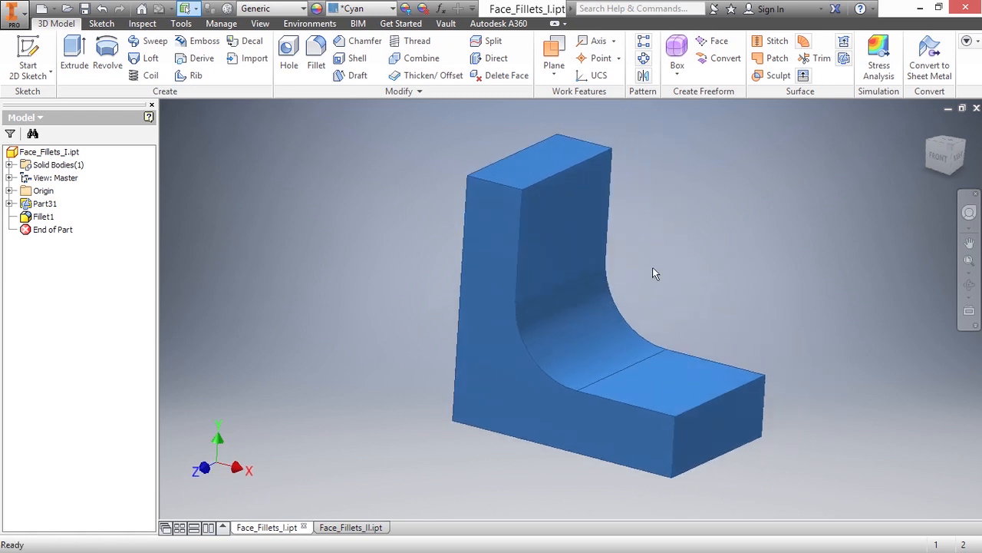
Switch to Face_Fillets_II, edge-fillet its curved corner, then undo the fillet.
click(347, 528)
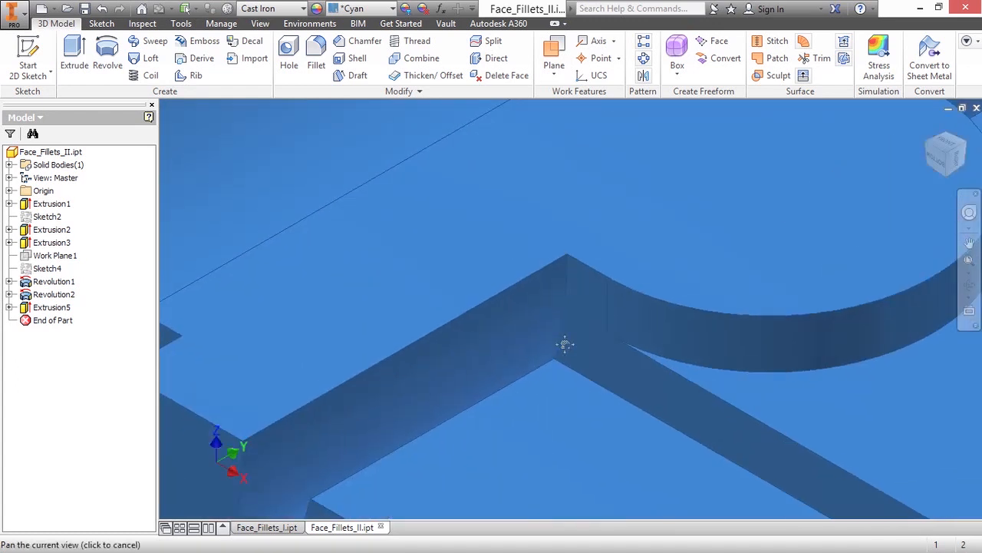
click(316, 65)
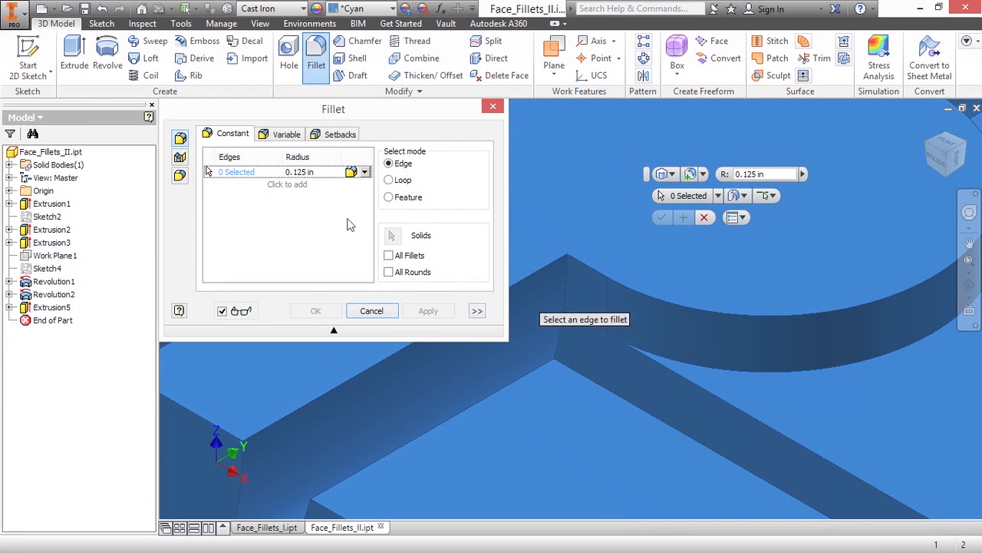
click(567, 315)
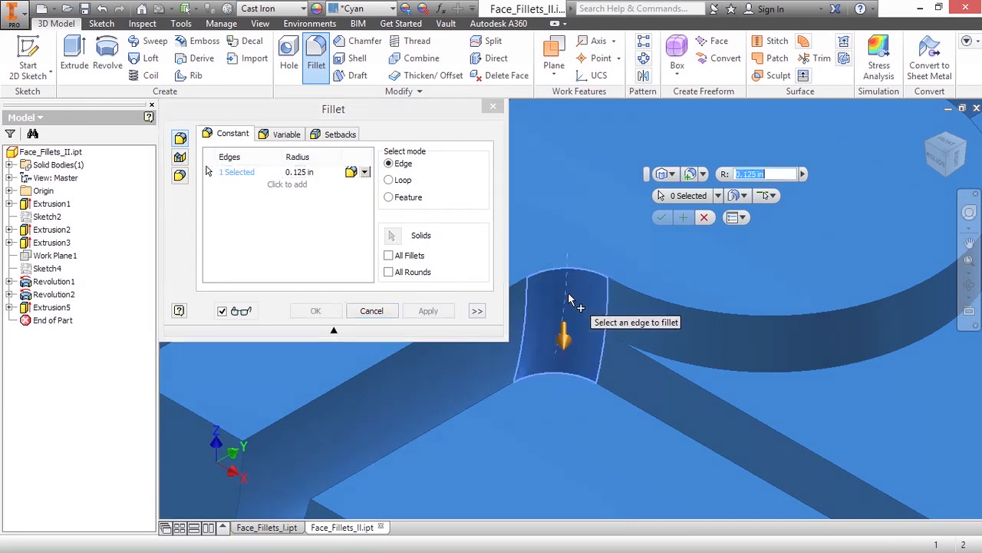
click(315, 310)
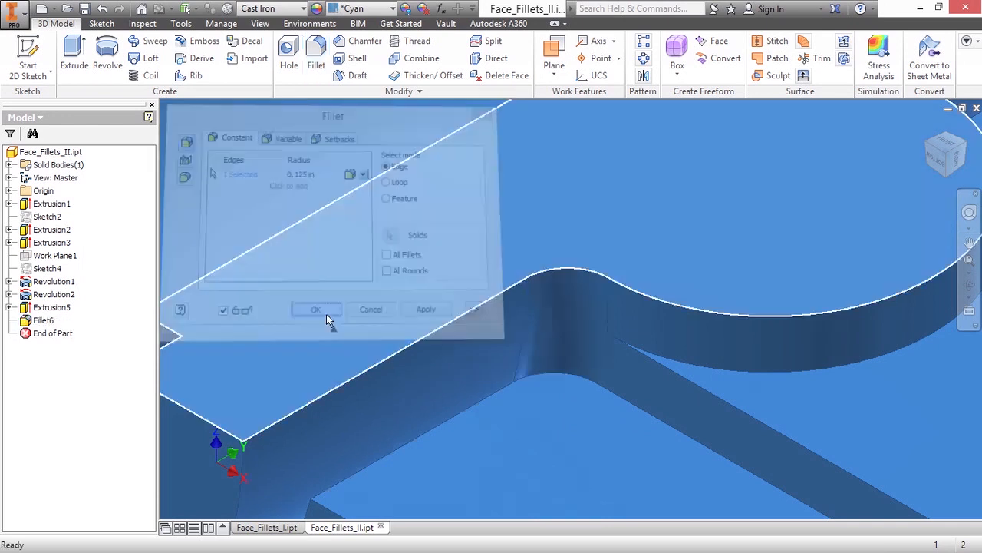
click(315, 309)
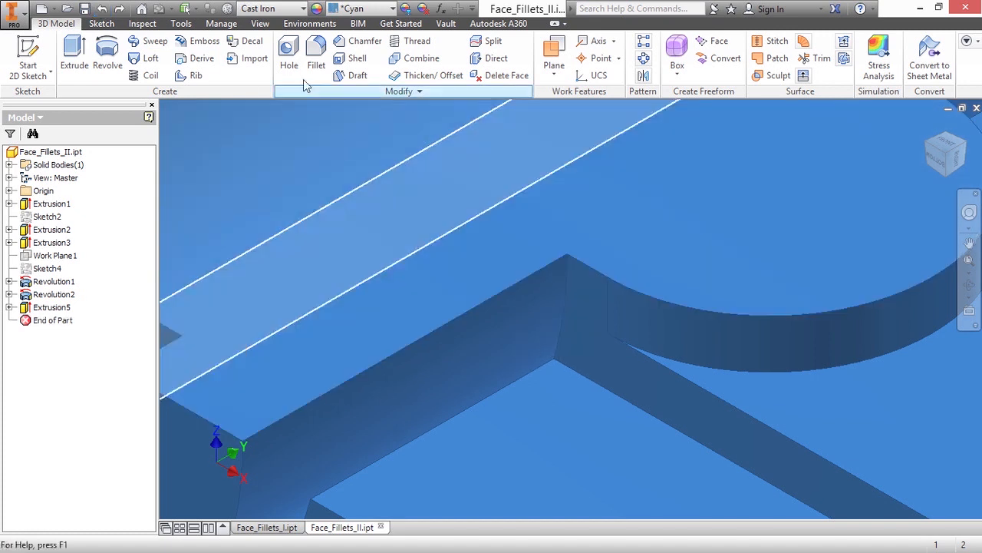
Start an edge fillet on the curved corner with radius .188.
click(316, 53)
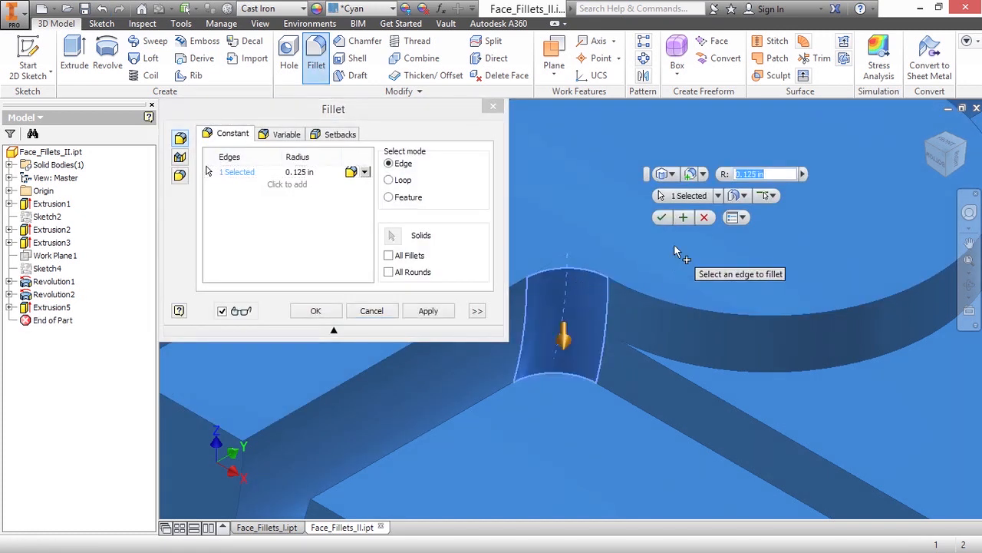
text(.188)
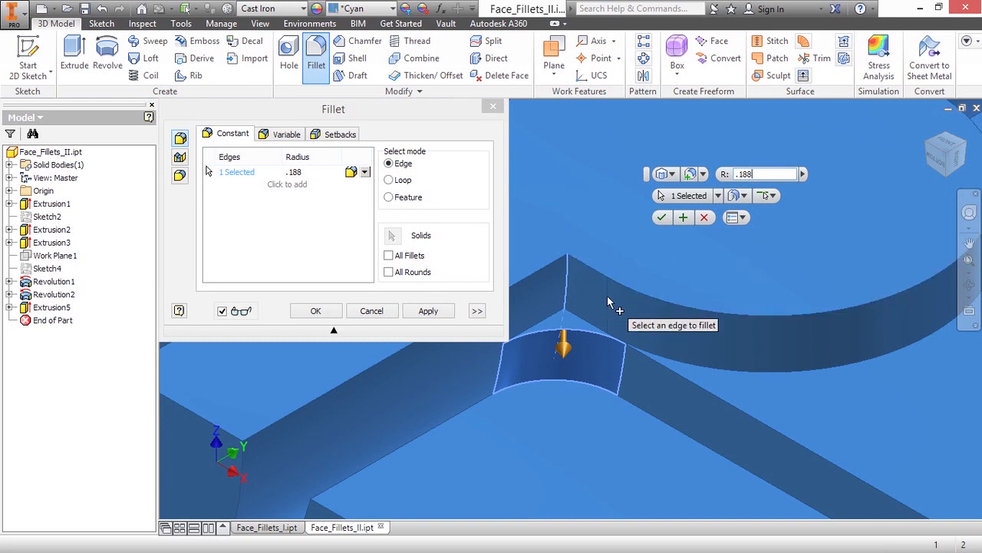
mouse_move(611, 335)
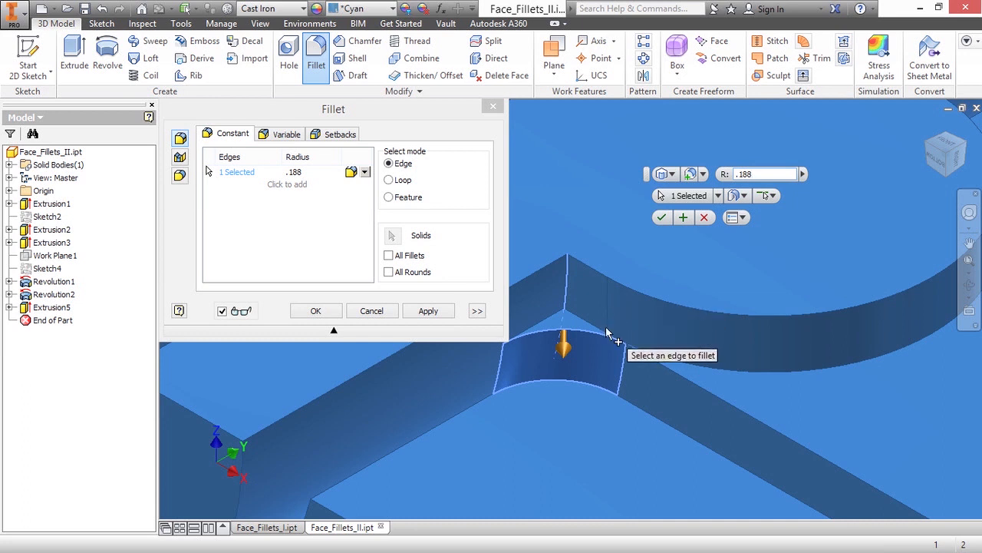
mouse_move(608, 315)
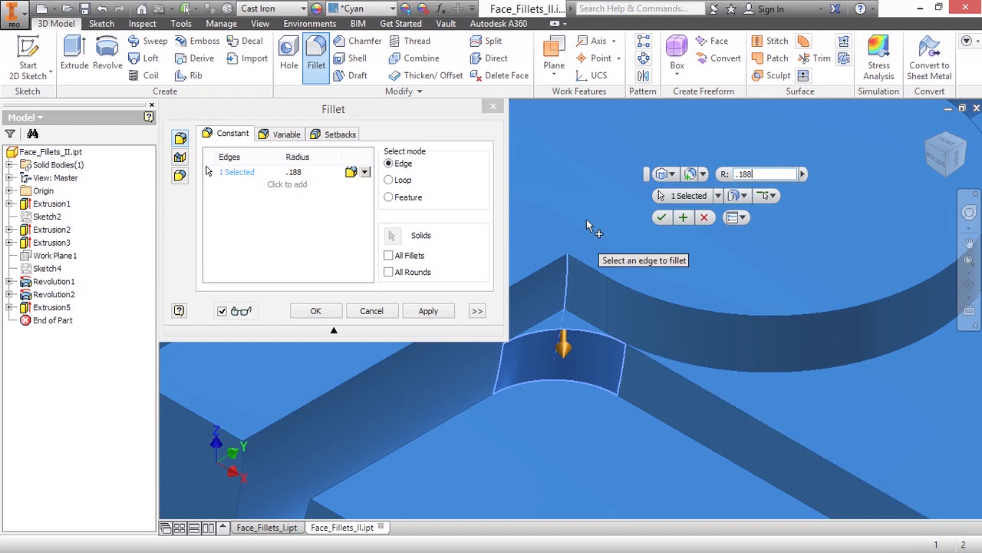
Change the fillet to a Face Fillet of the two curved-corner face sets and apply it.
click(673, 175)
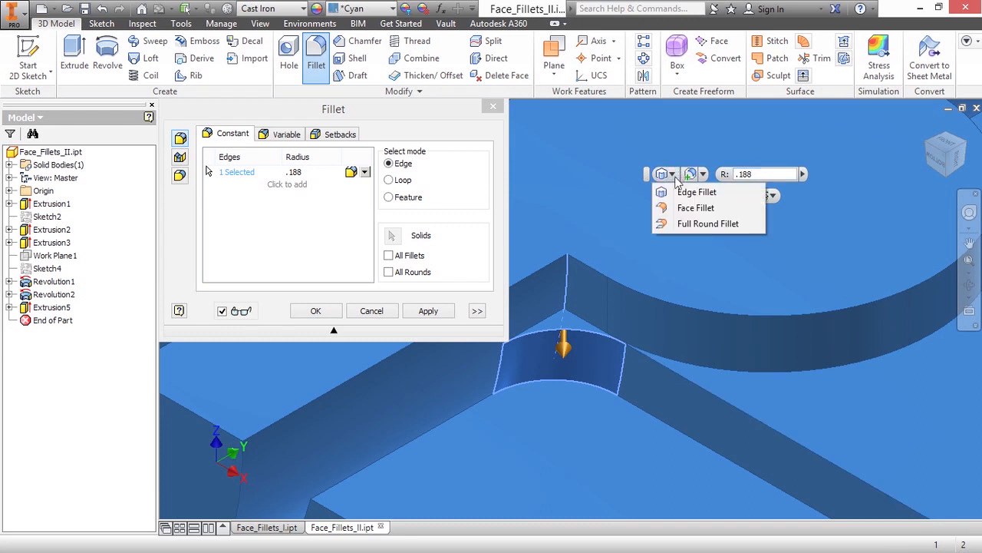
click(696, 207)
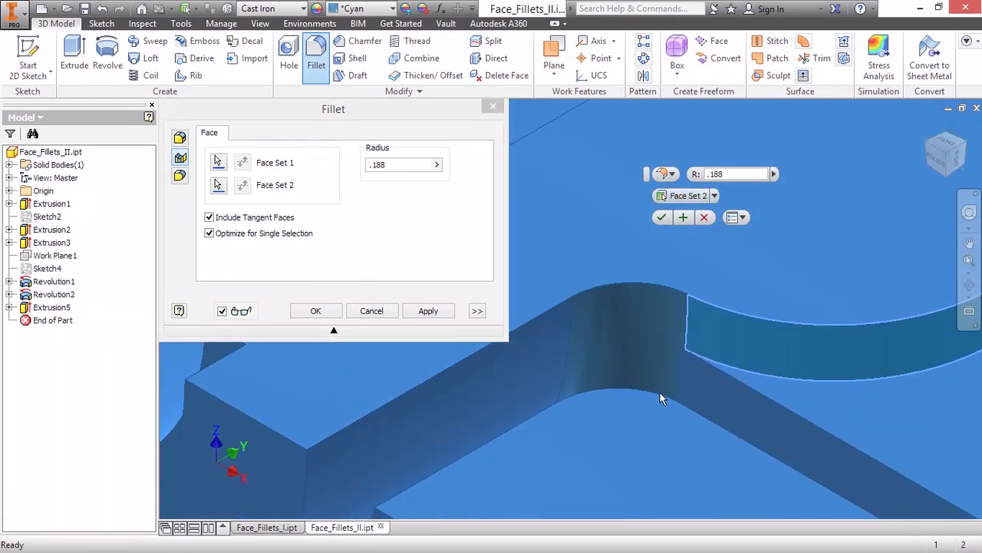
mouse_move(663, 277)
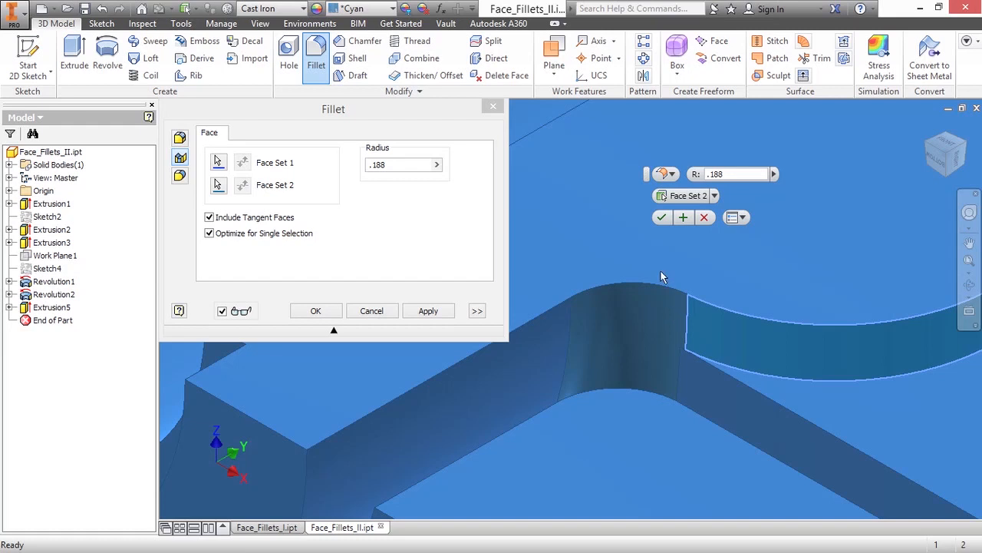
click(316, 310)
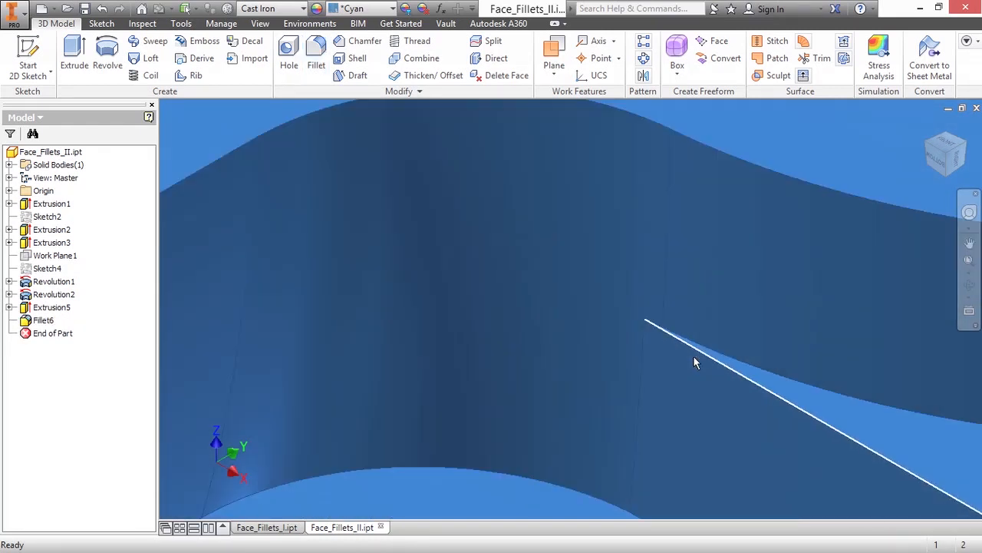